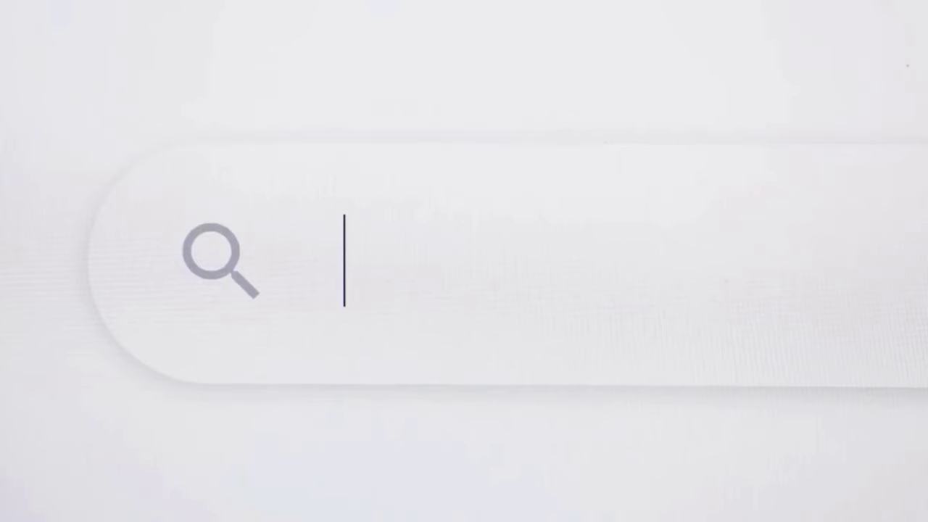
type("google")
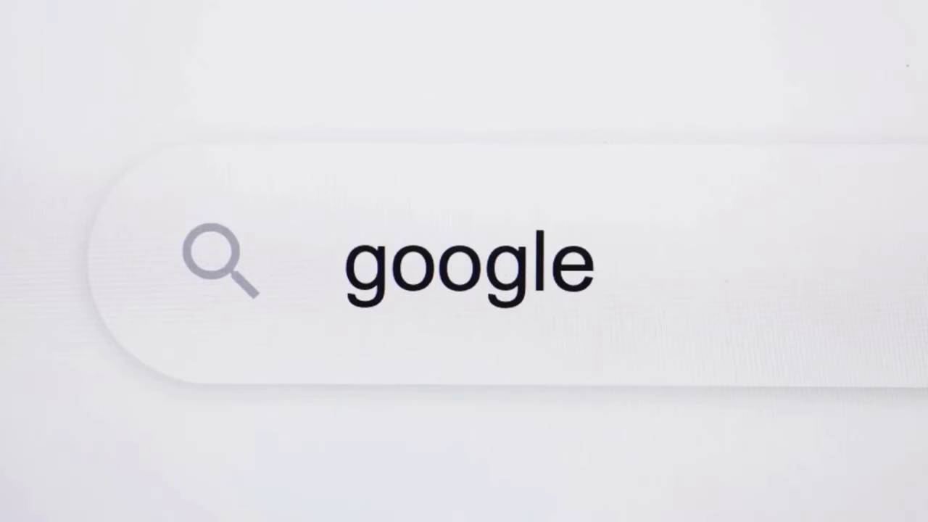